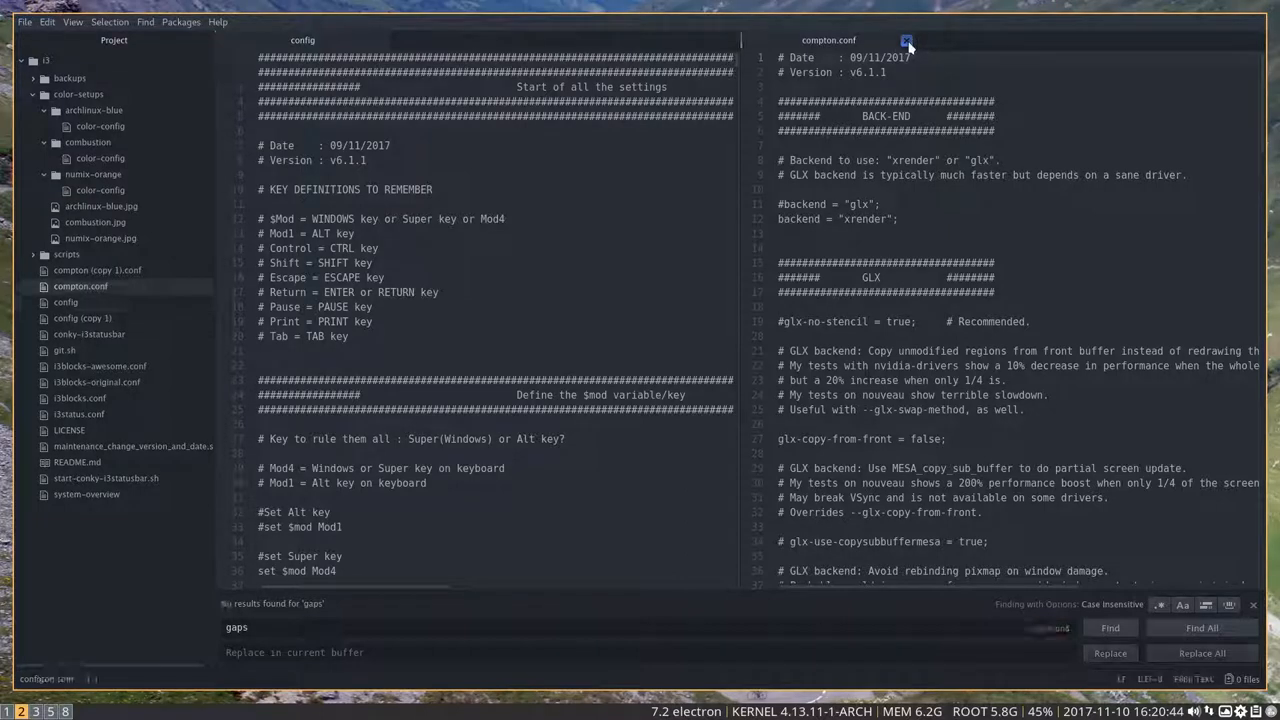
Close the compton.conf and config editor tabs, leaving no file open
click(906, 40)
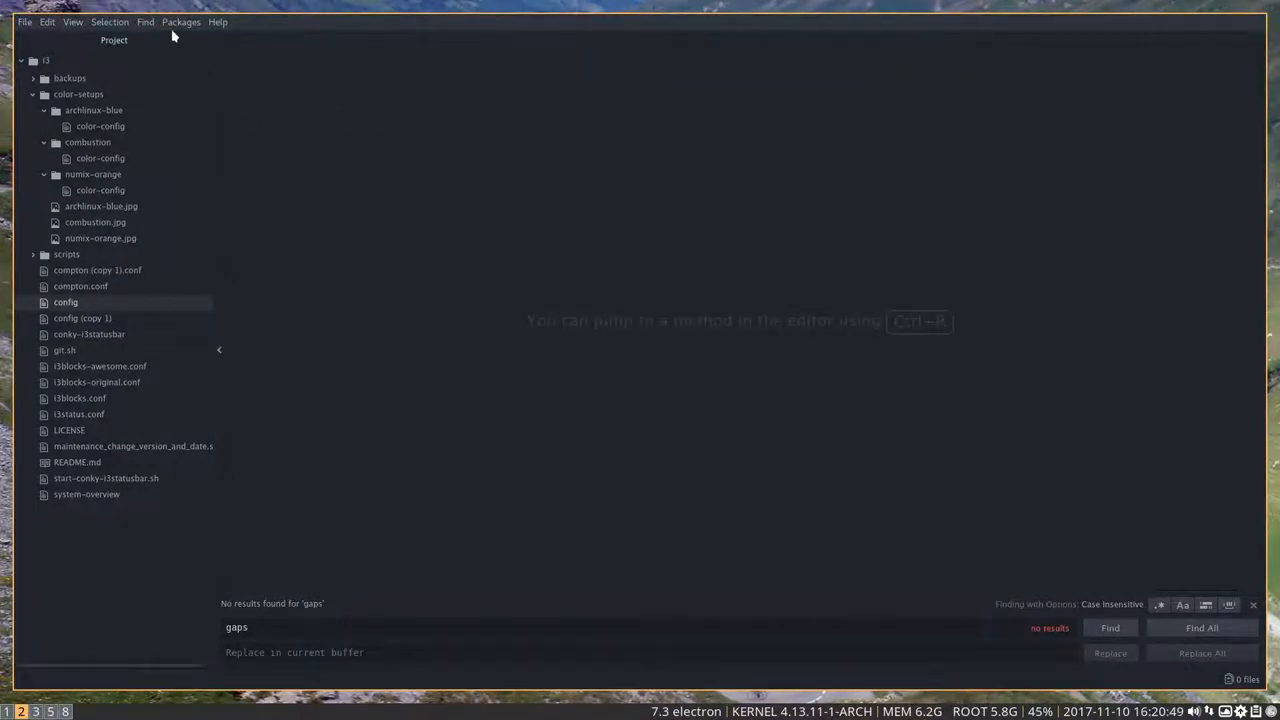
Show the Packages menu's Settings View options for installing and managing packages
click(181, 21)
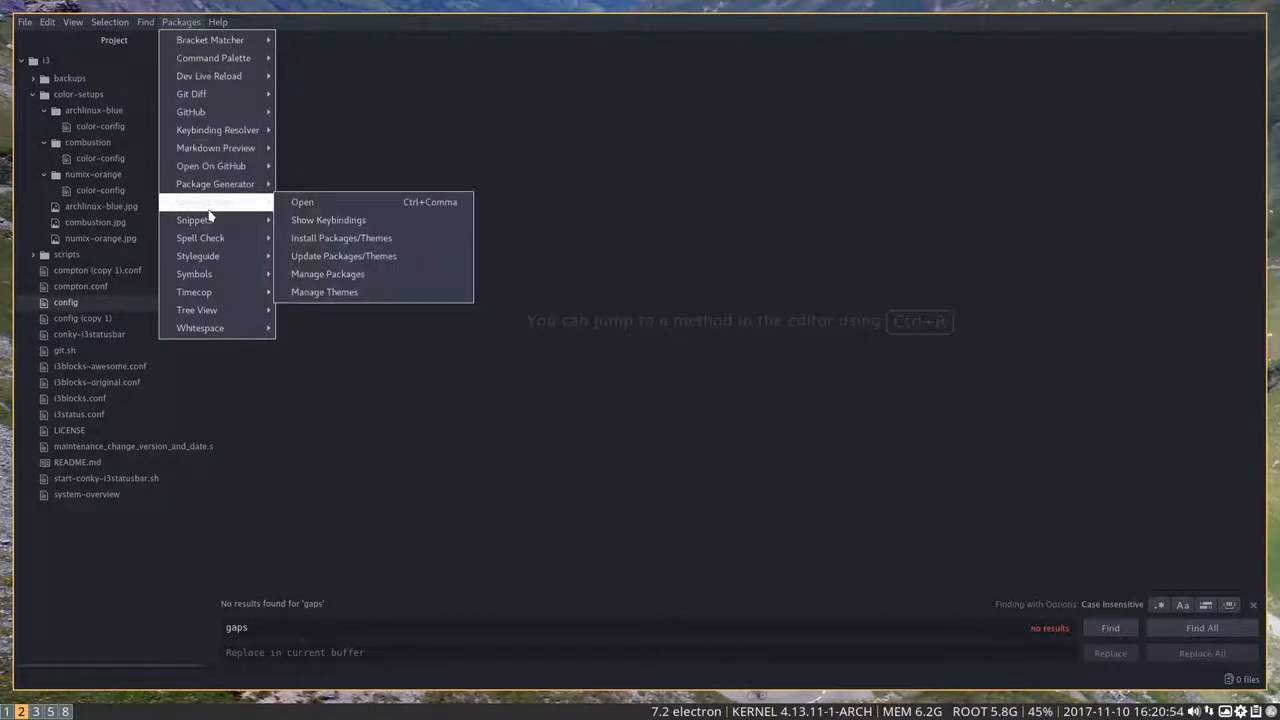
mouse_move(341, 238)
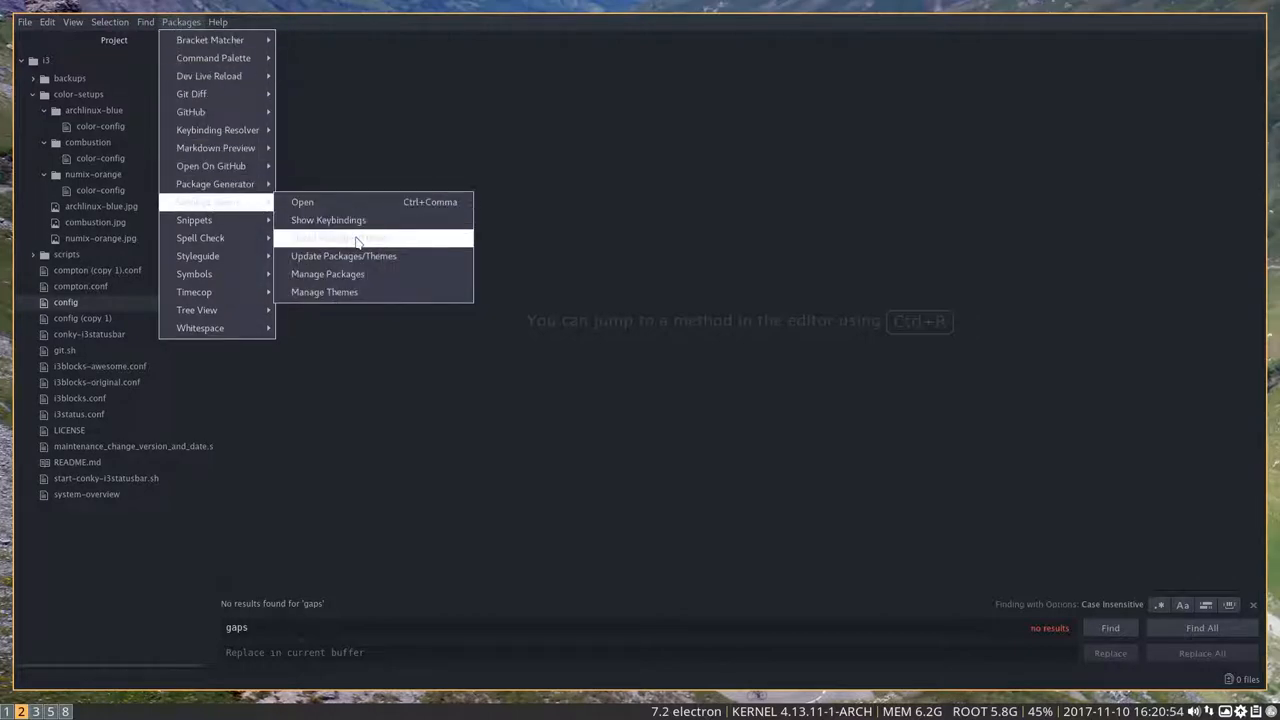
mouse_move(341, 237)
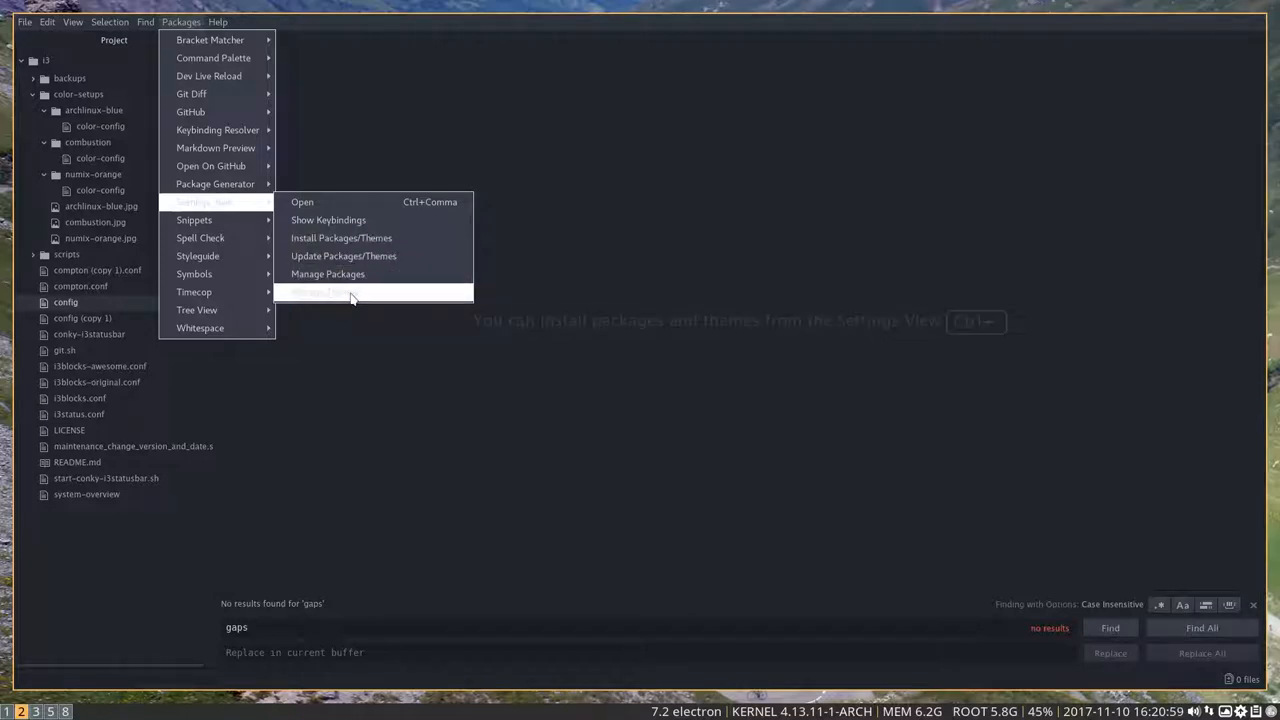
Search the package installer for 'pigments' to find pigments and minimap-pigments
click(341, 238)
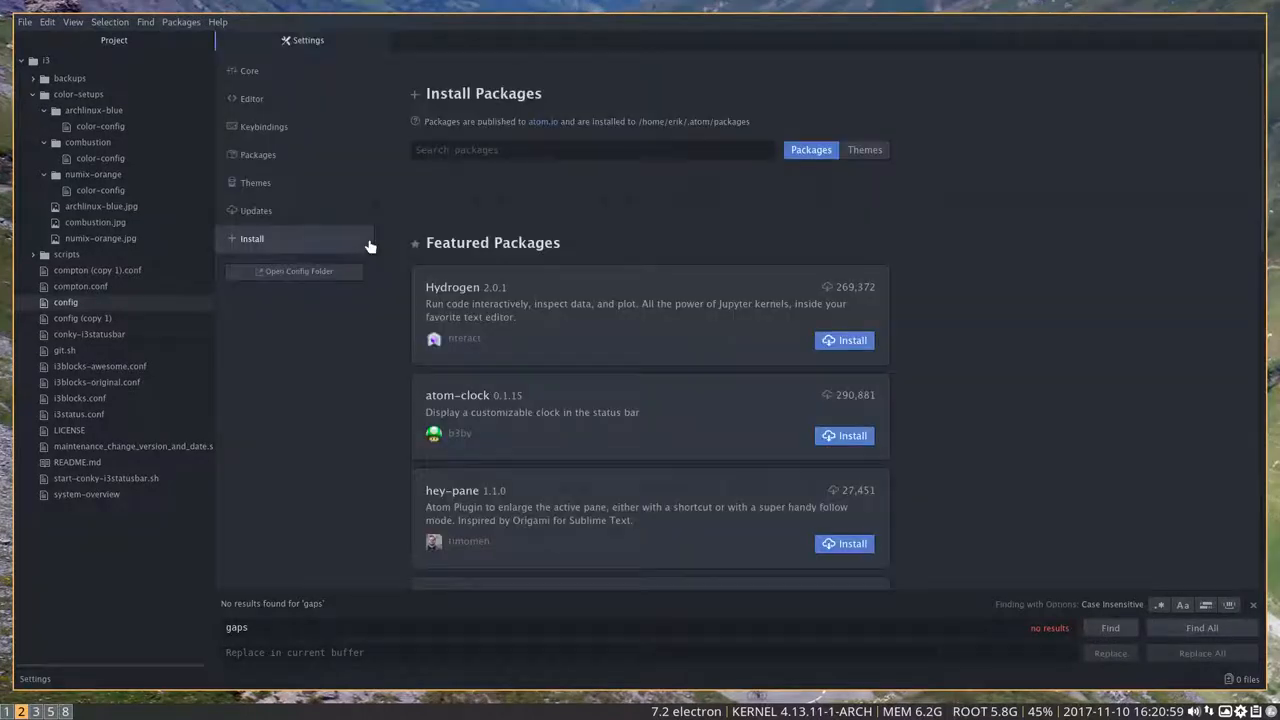
click(590, 149)
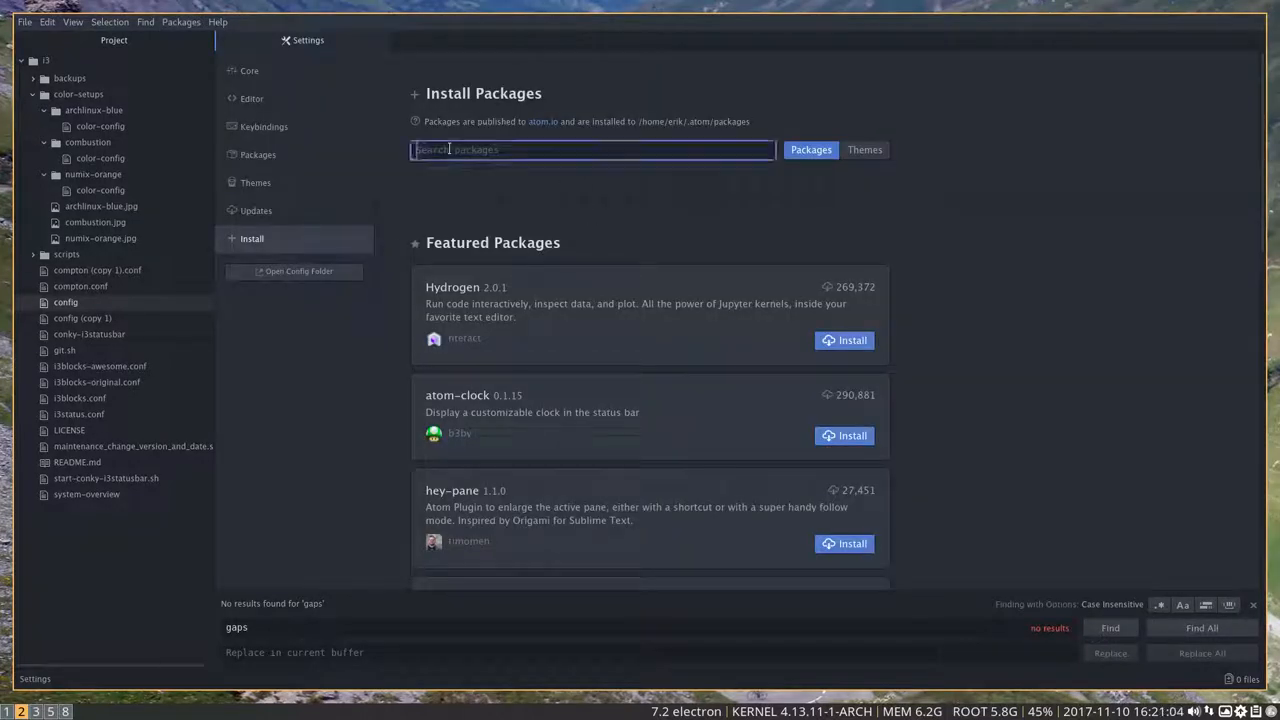
text(pig)
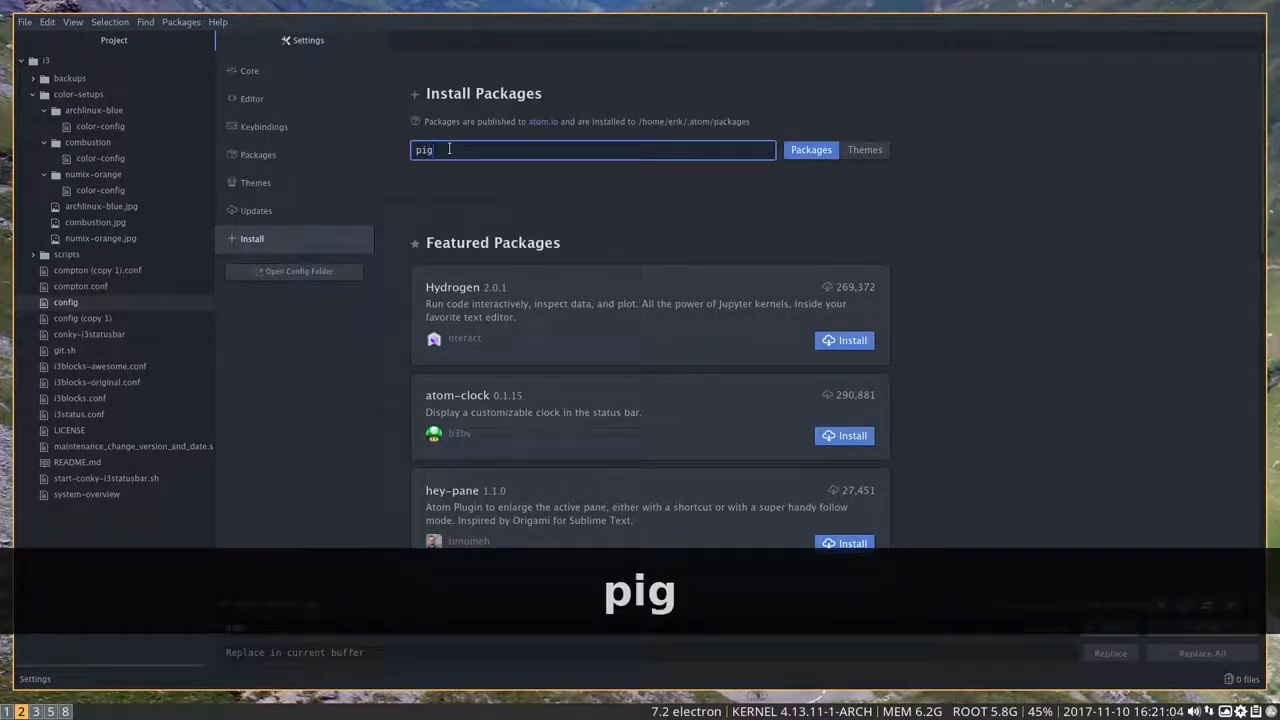
text(ments)
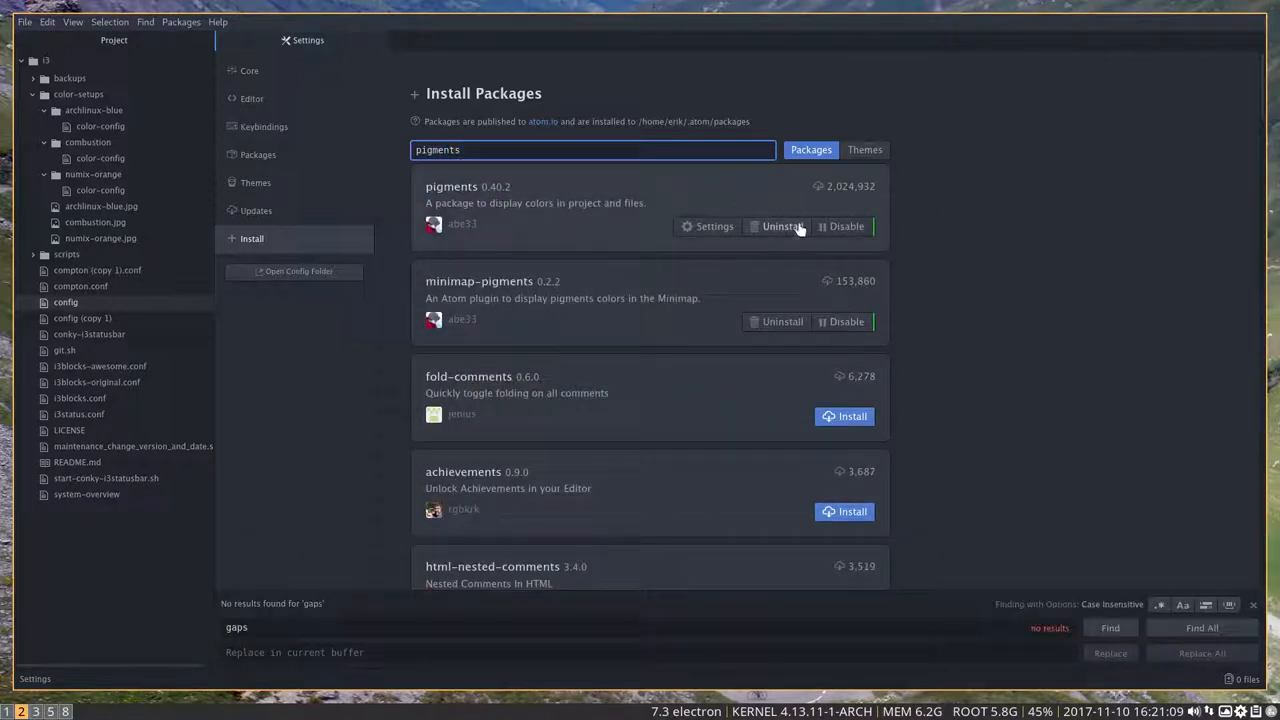
mouse_move(851, 416)
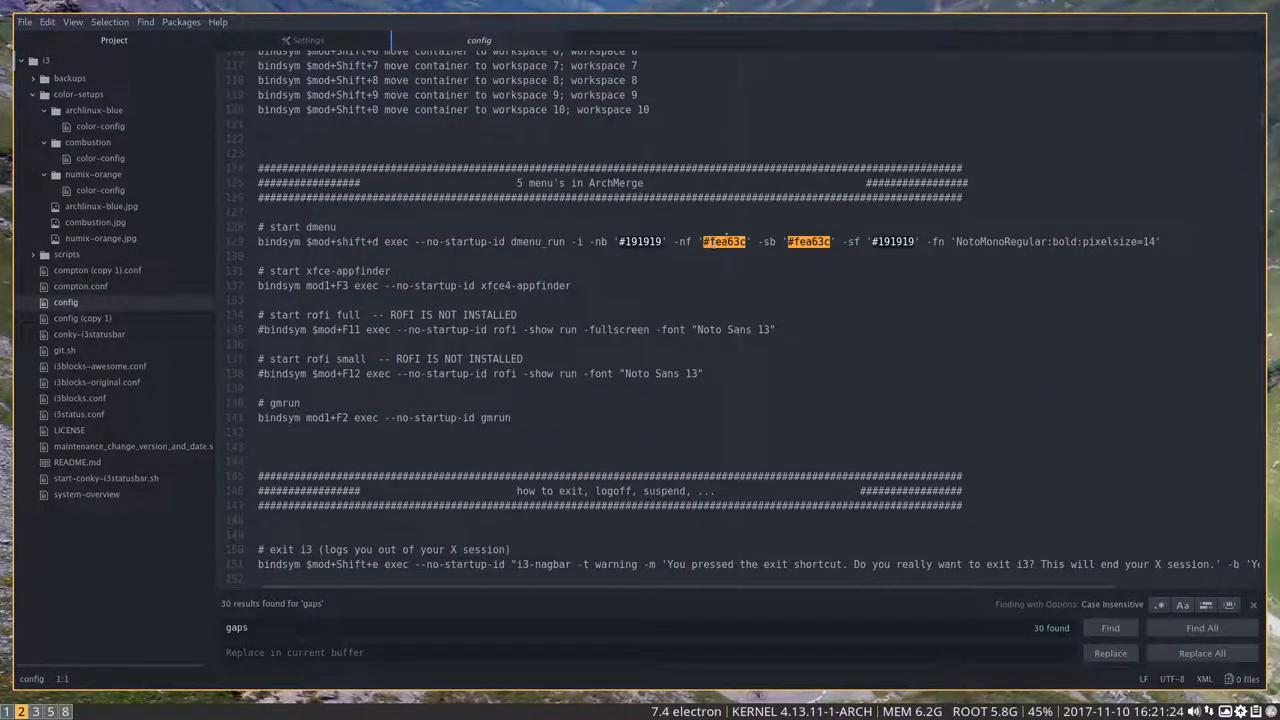
Scroll through the i3 config to view its colour-highlighted hex codes
scroll(up, 3)
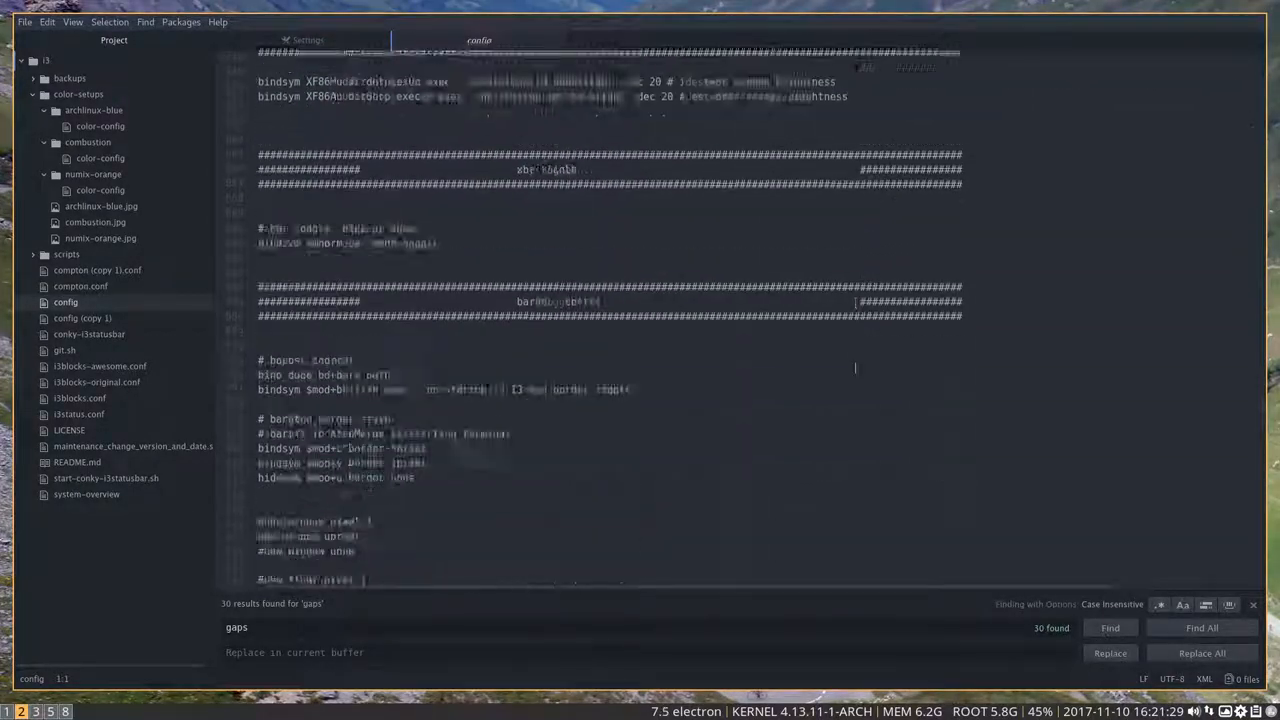
scroll(down, 3)
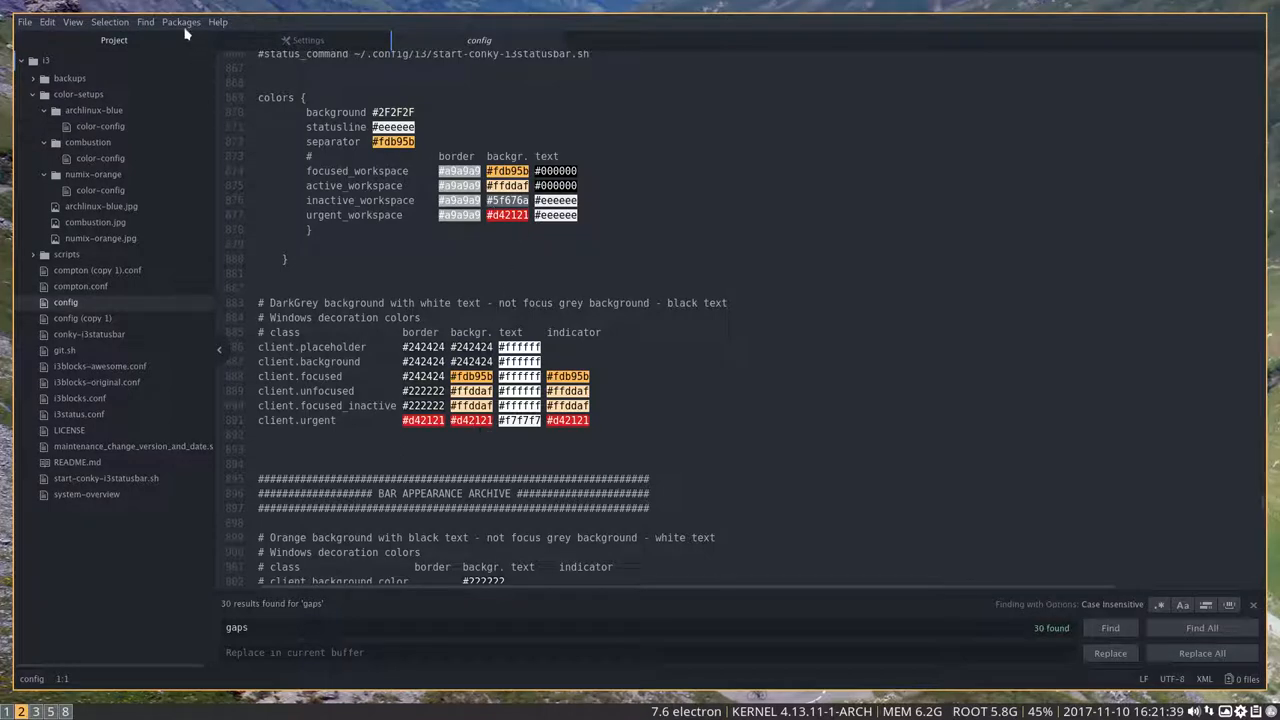
Reopen Install Packages/Themes showing pigments and minimap-pigments installed
click(181, 21)
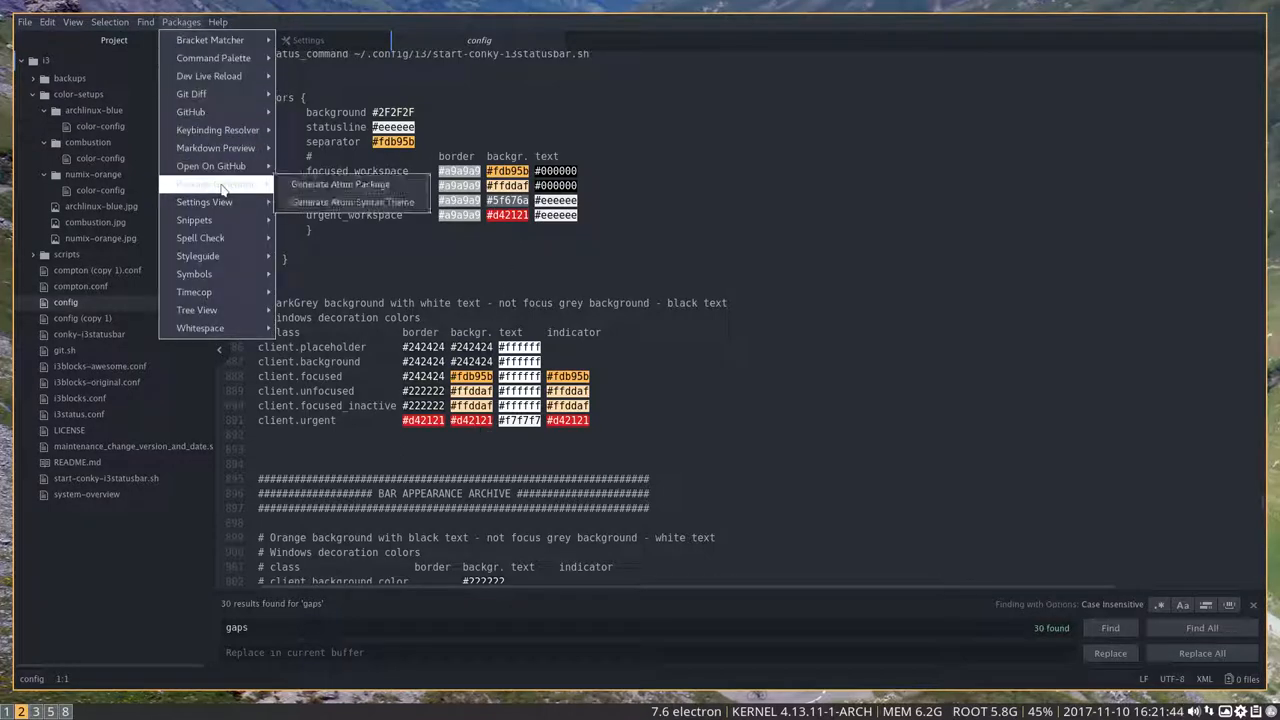
mouse_move(215, 184)
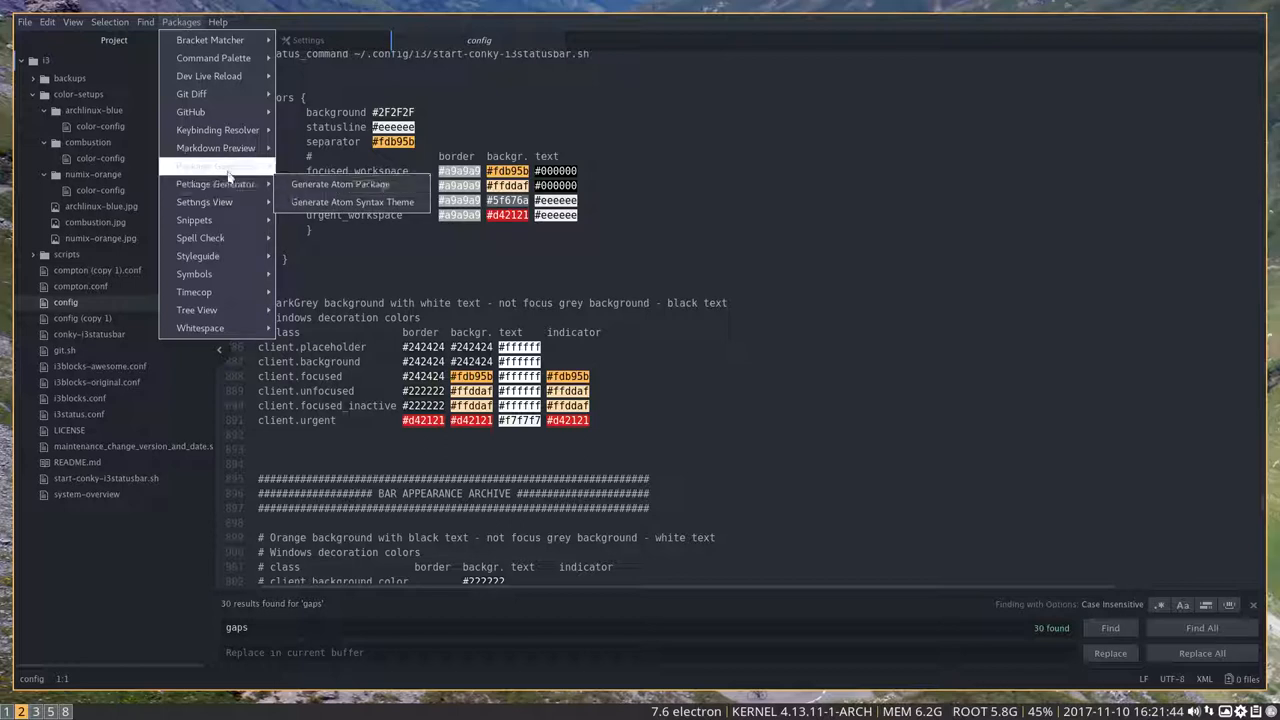
mouse_move(205, 202)
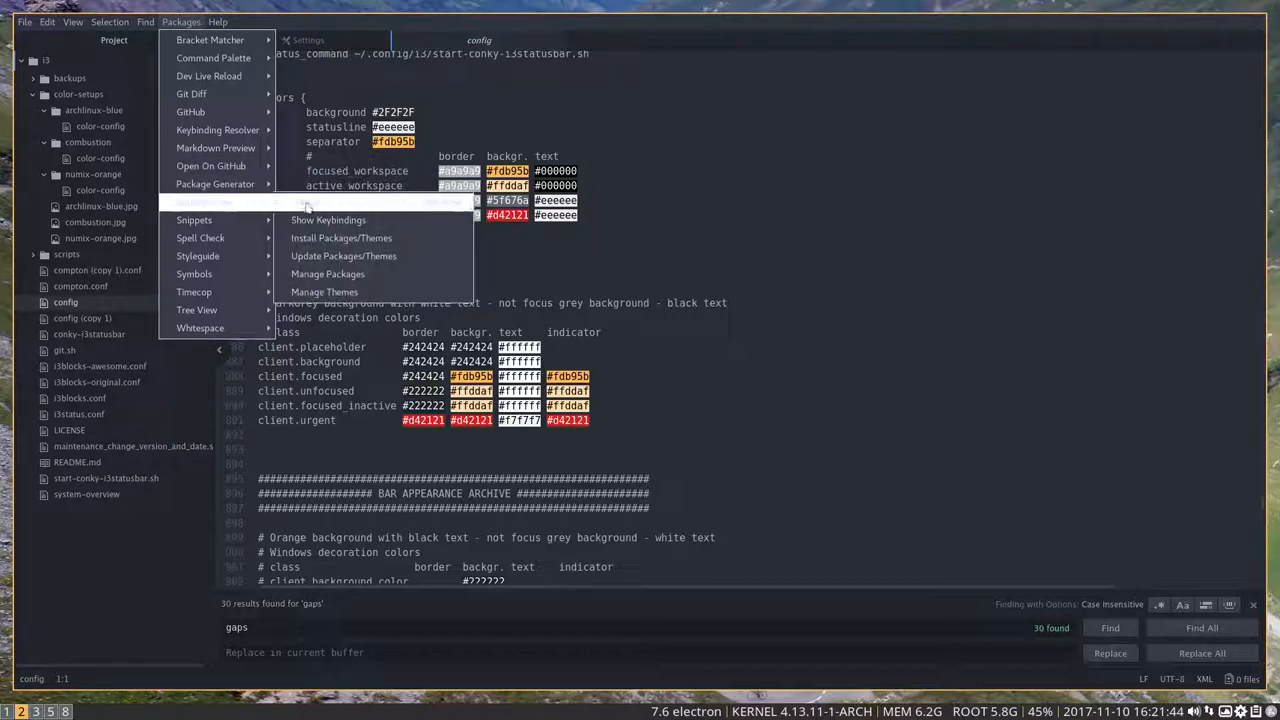
click(341, 238)
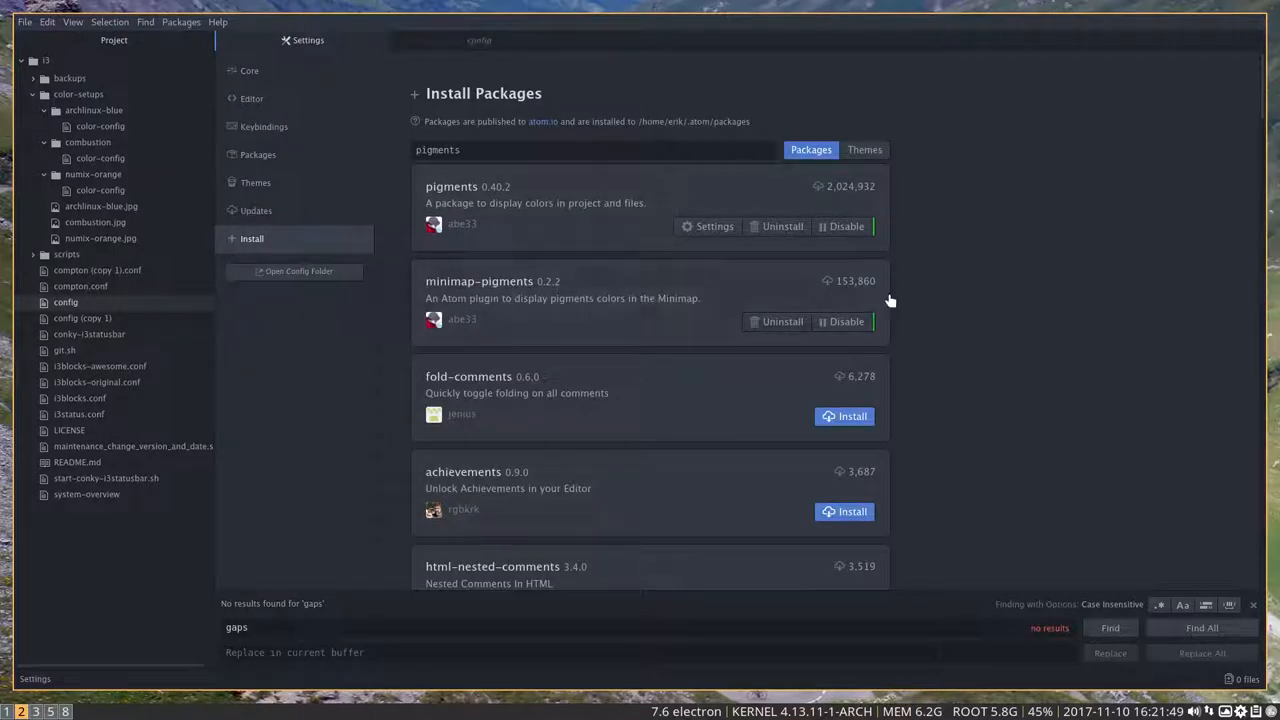
mouse_move(735, 380)
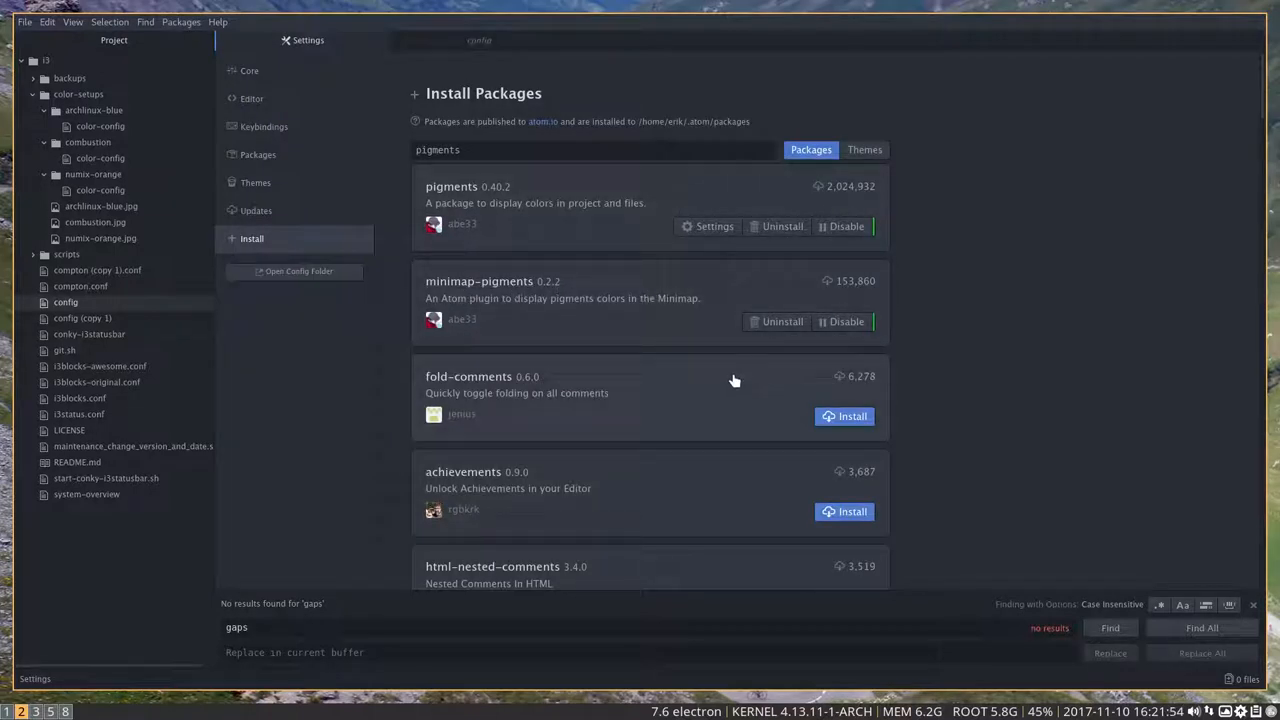